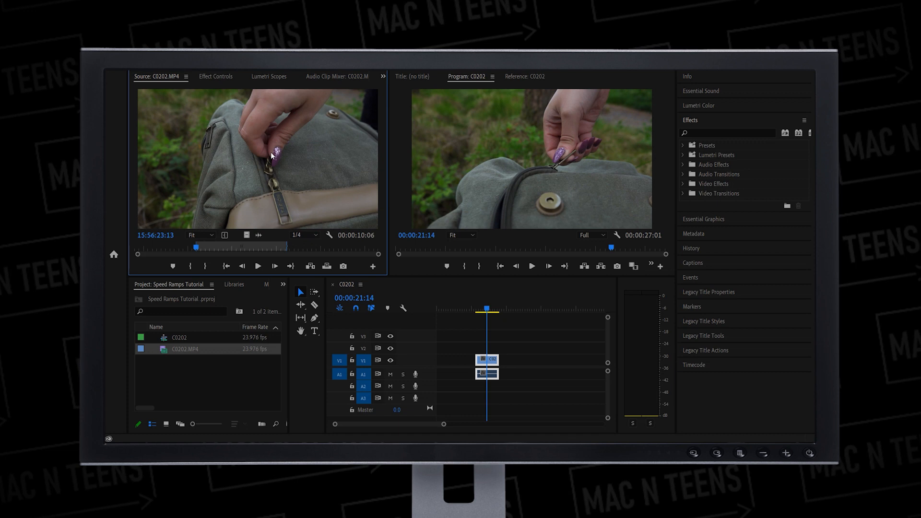
mouse_move(289, 157)
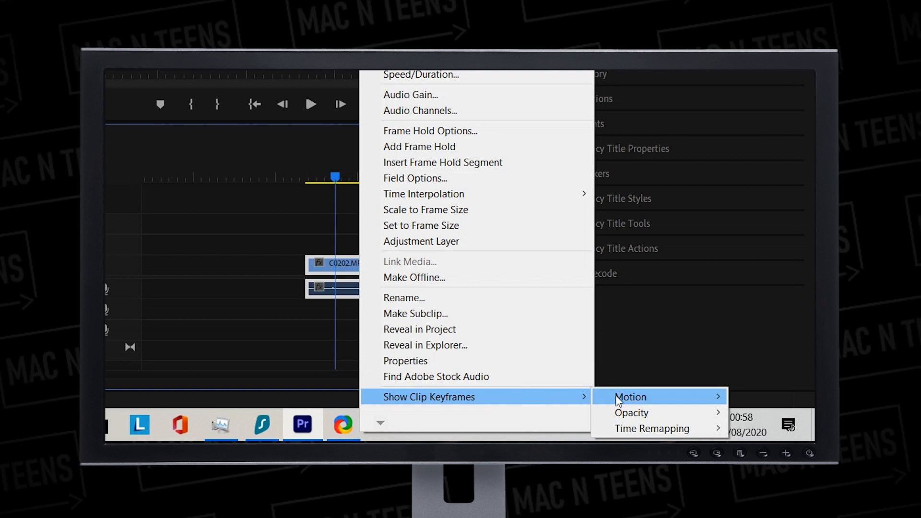
mouse_move(651, 428)
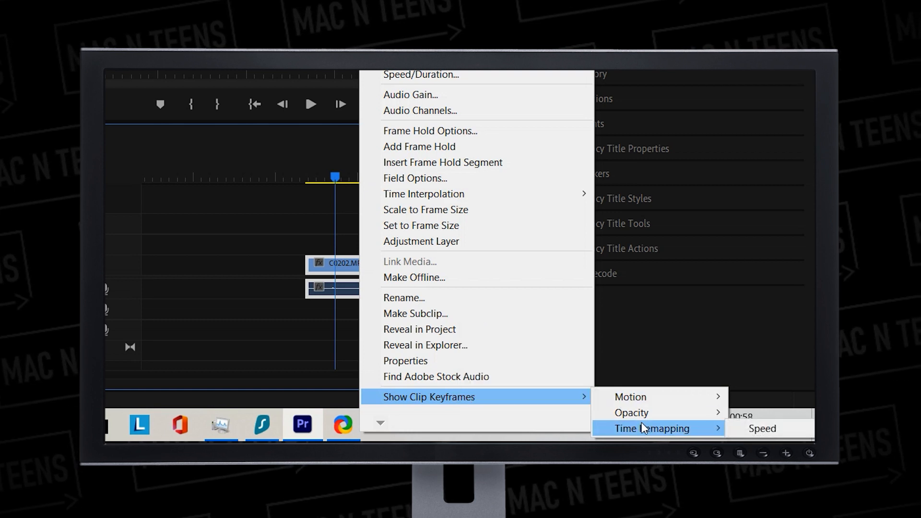
mouse_move(761, 428)
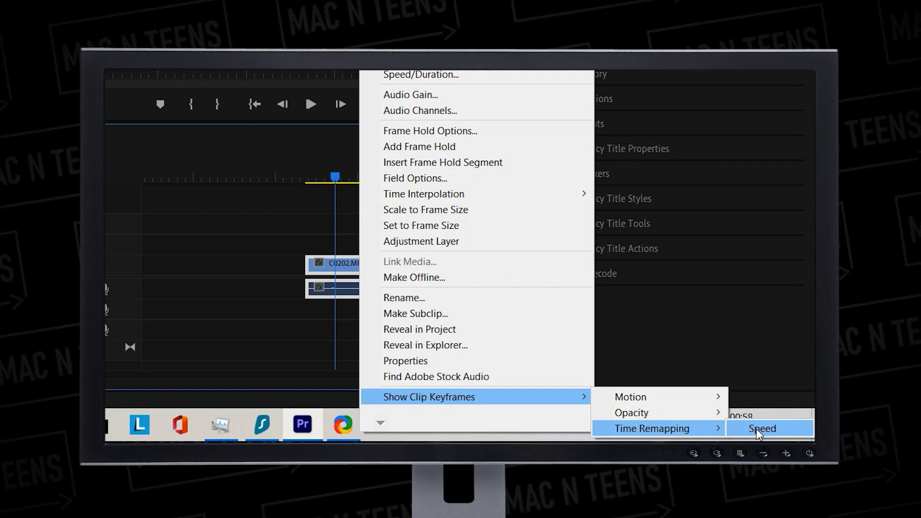
Show the time-remapping speed line on clip C0202.MP4 via Show Clip Keyframes.
left_click(761, 428)
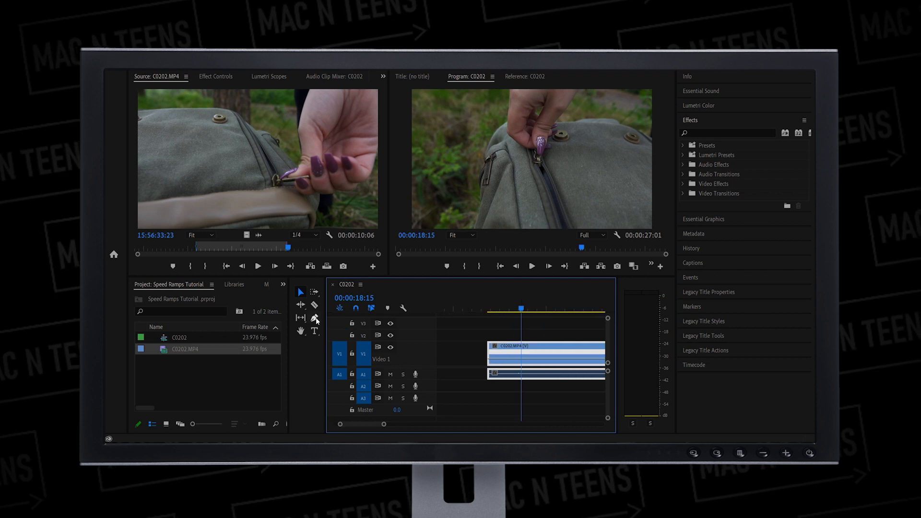
mouse_move(315, 318)
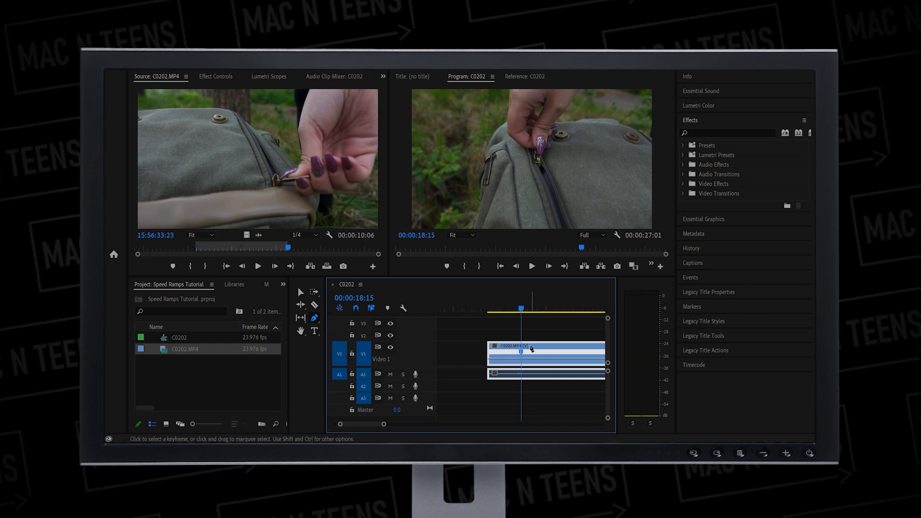
Add a speed keyframe on C0202.MP4's speed line with the Pen tool.
left_click(532, 266)
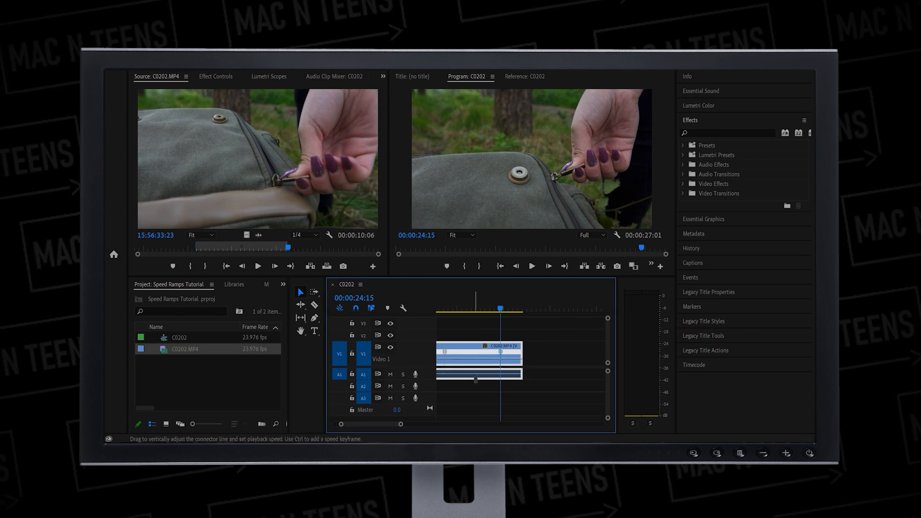
Raise the speed between the keyframes to shorten C0202.MP4, then cue playback from its start.
left_click_drag(476, 359, 476, 372)
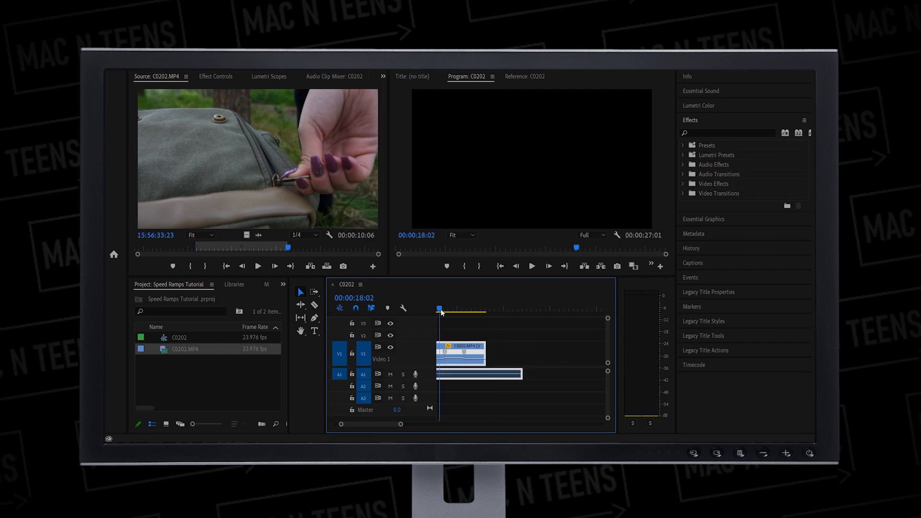
left_click(531, 266)
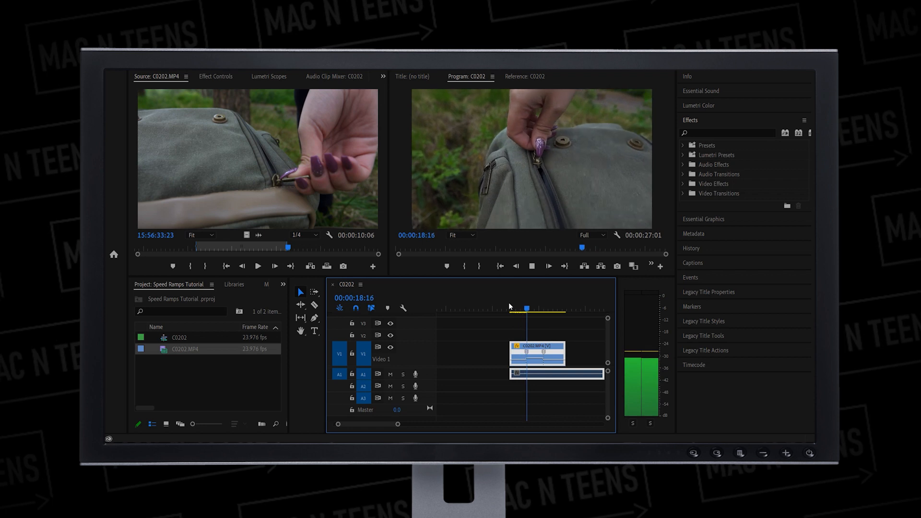
left_click(542, 308)
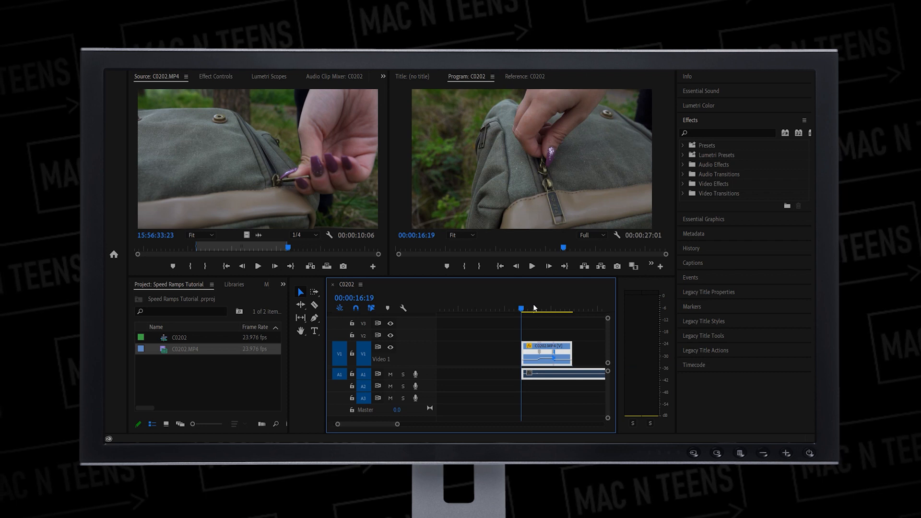
left_click(531, 266)
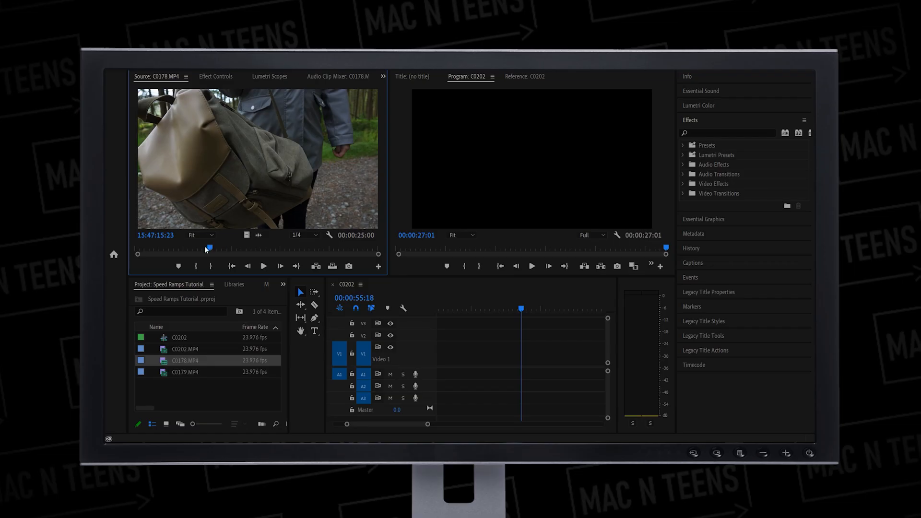
Scrub the C0178.MP4 backpack footage and mark the in point of the wanted section.
left_click_drag(209, 245, 205, 245)
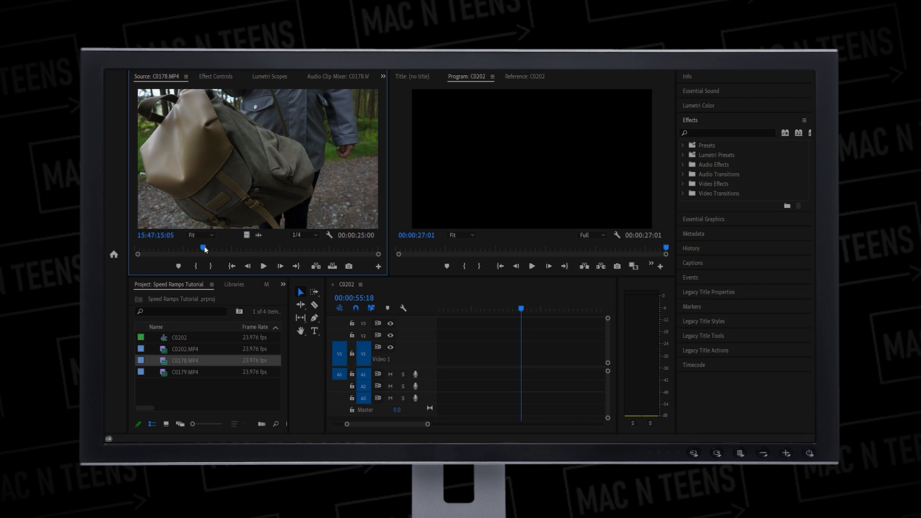
left_click(263, 266)
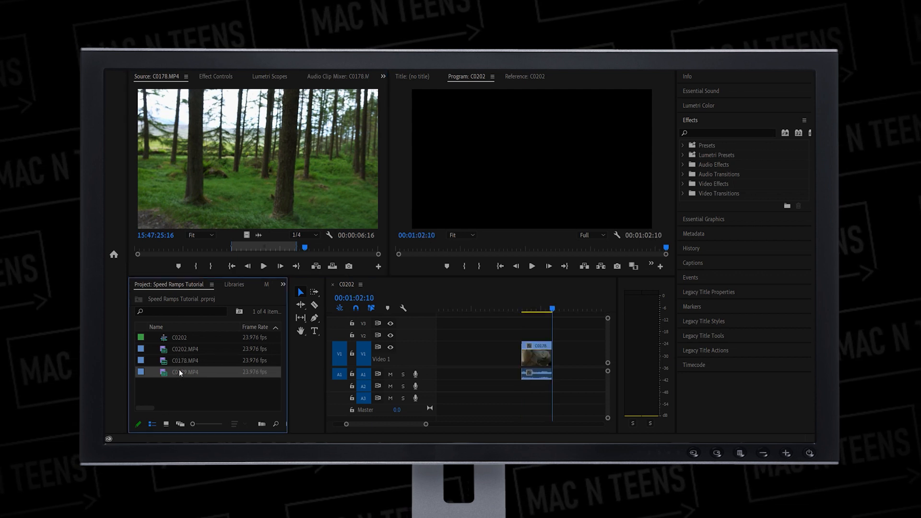
Load C0179.MP4 forest footage in the Source Monitor and cue its in/out near the beginning.
double_click(186, 372)
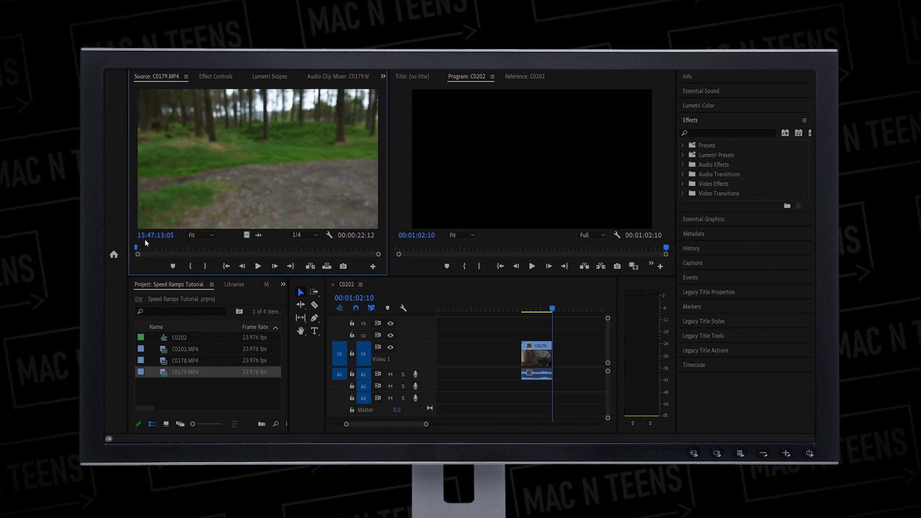
left_click(275, 266)
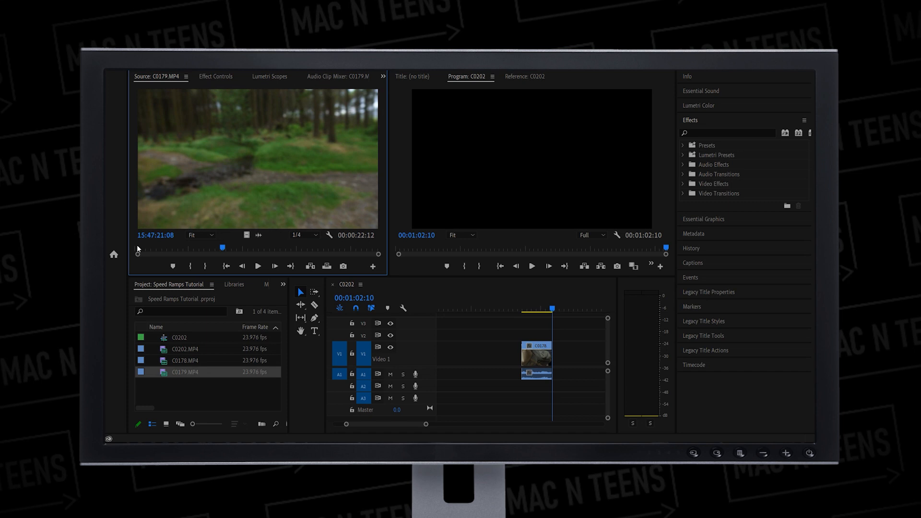
left_click(258, 266)
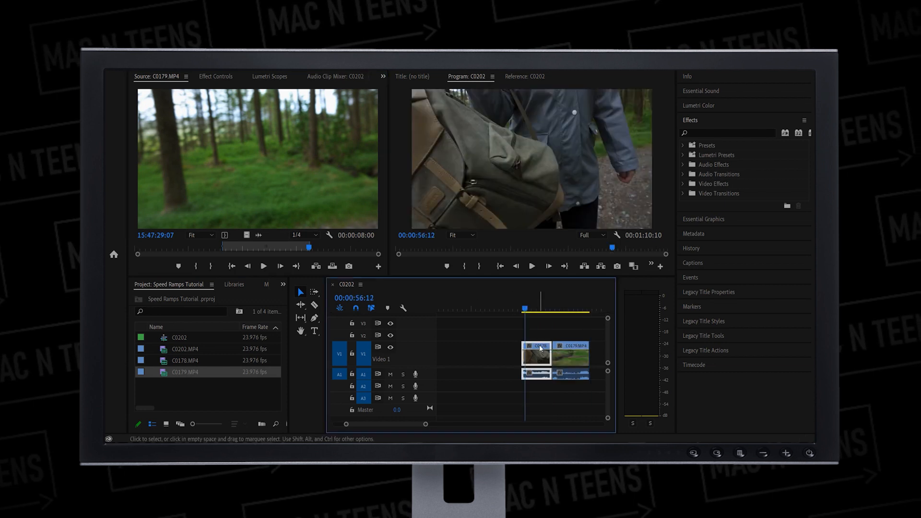
Bring up the timeline clip's options to reach Show Clip Keyframes.
right_click(536, 355)
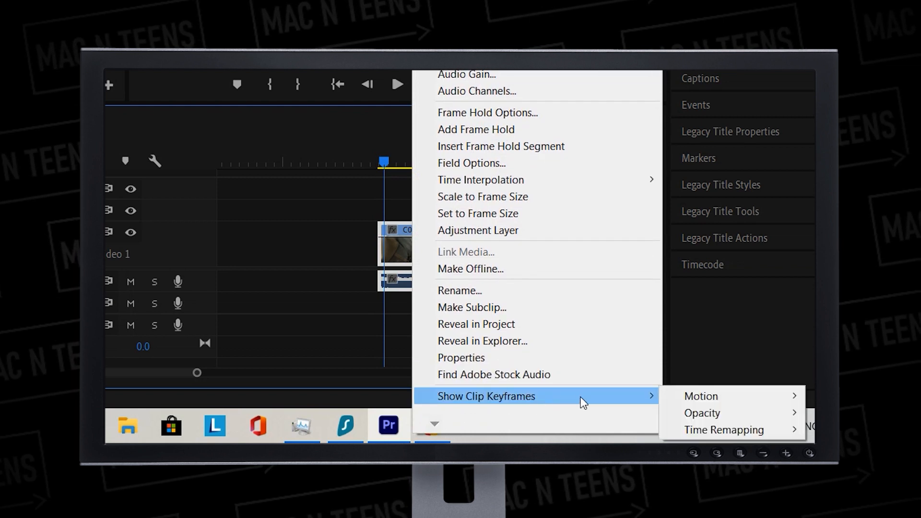
mouse_move(724, 430)
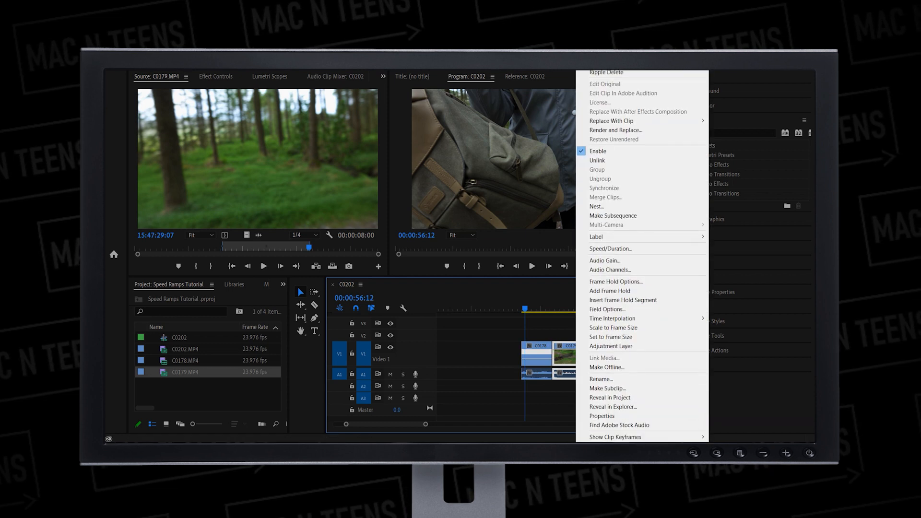
mouse_move(614, 438)
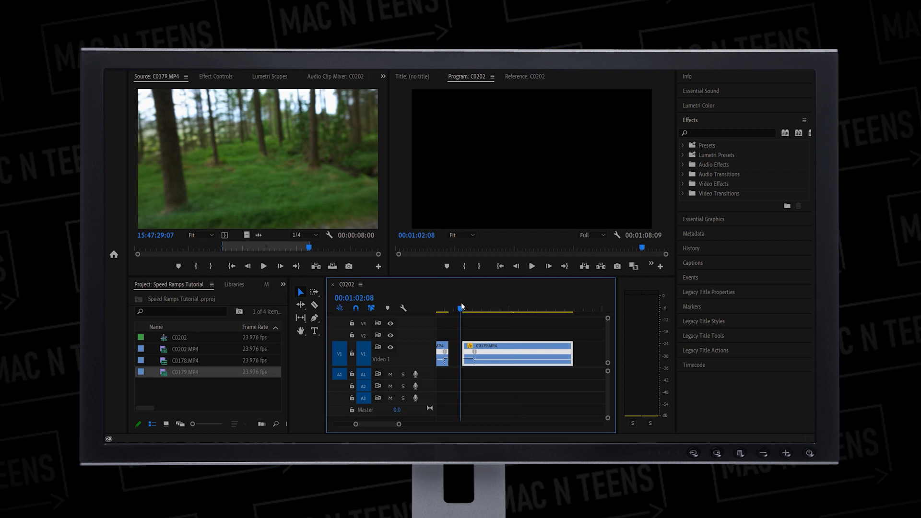
Set speed keyframes near the cut on the C0178 and C0179 clips.
left_click(480, 309)
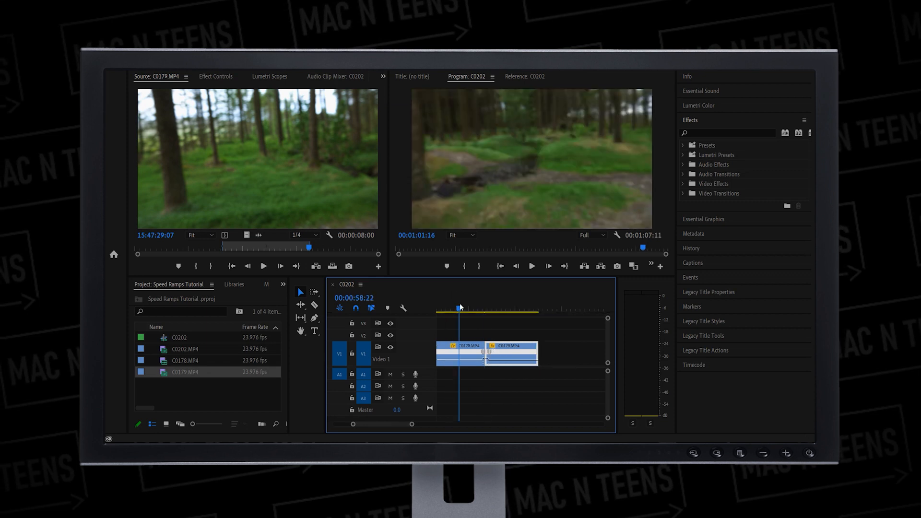
left_click(531, 266)
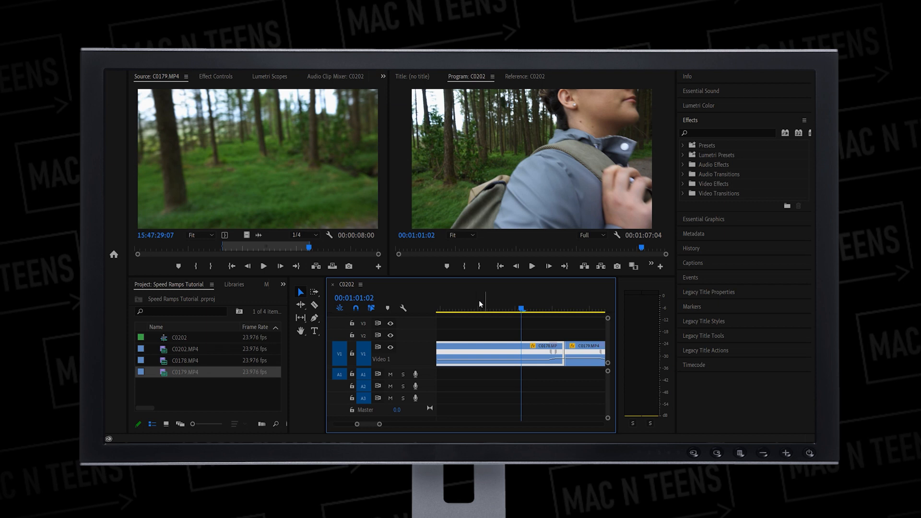
Scrub the playhead back to just before the cut to preview the smoothed whip ramp.
left_click_drag(520, 308, 506, 308)
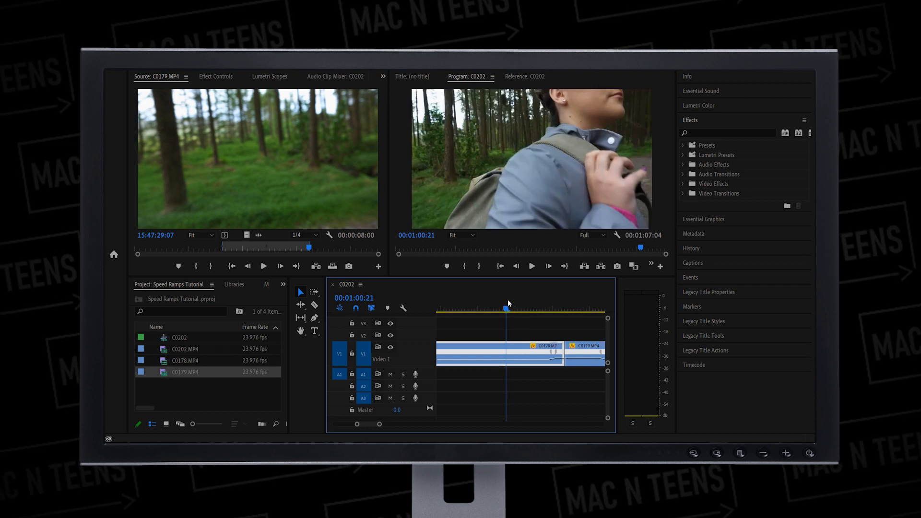